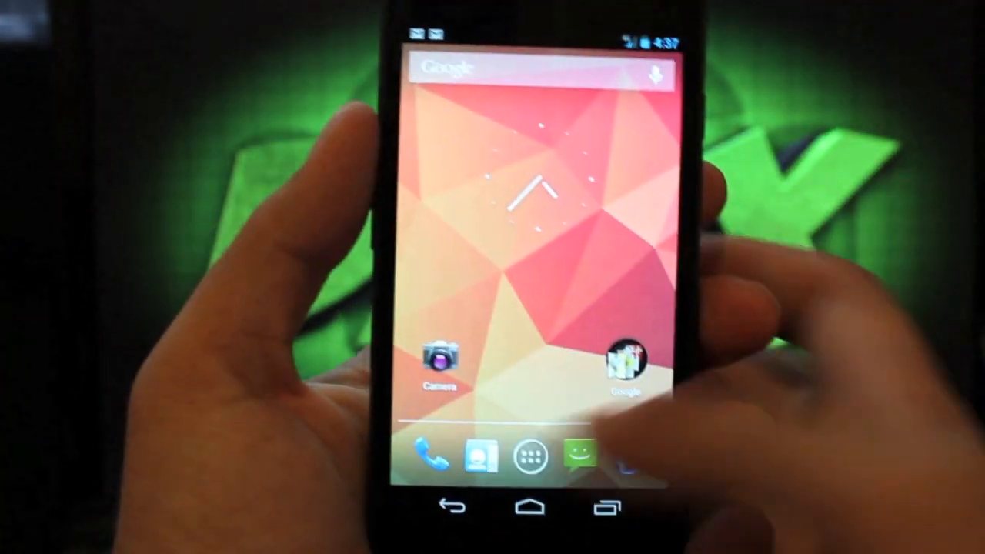
- Open the app drawer from the dock to show all installed apps
click(537, 456)
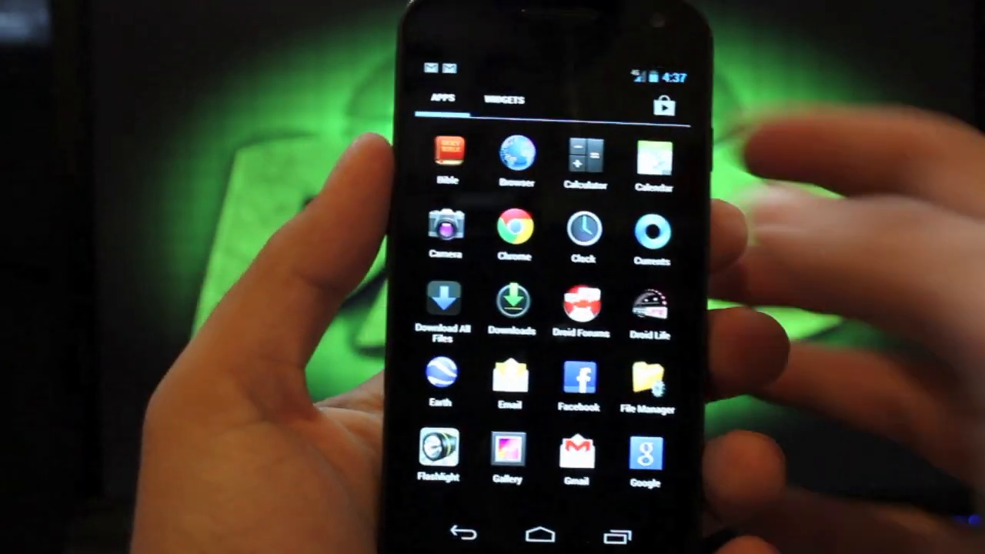